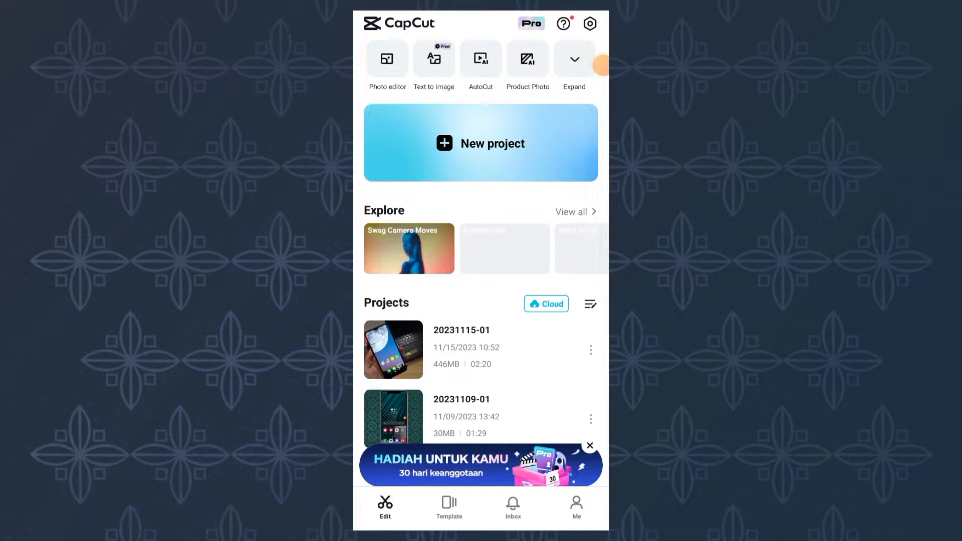
Start a new project with the plain black stock video clip on its timeline.
{"action": "left_click", "coordinate": [481, 143]}
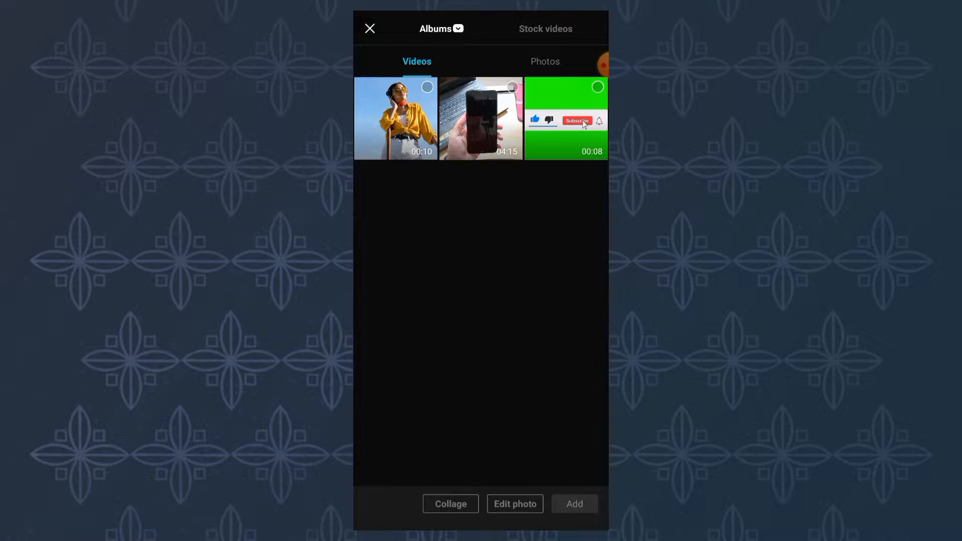
{"action": "left_click", "coordinate": [544, 29]}
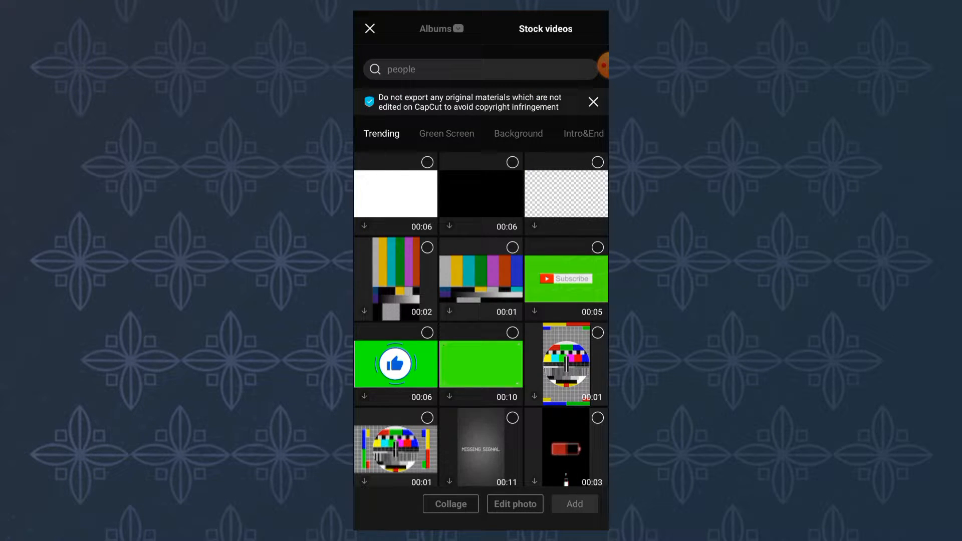
{"action": "left_click", "coordinate": [480, 193]}
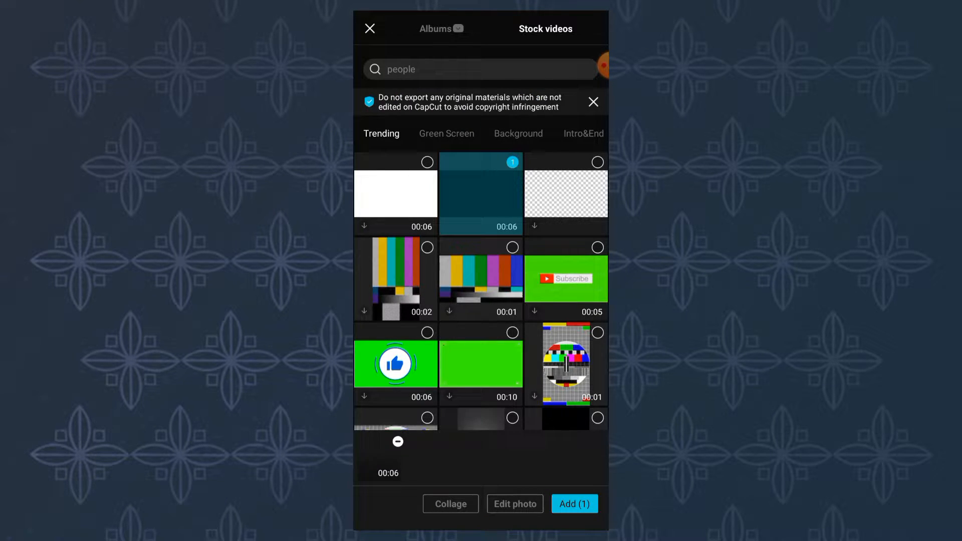
{"action": "left_click", "coordinate": [574, 503]}
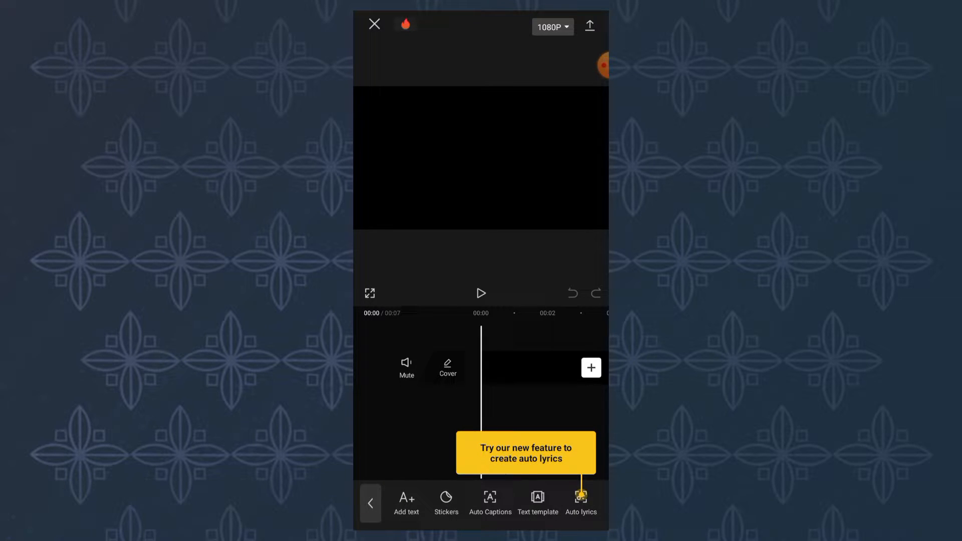
Add a MUSIC text layer in capital letters with a bold font from the Font list.
{"action": "left_click", "coordinate": [407, 503]}
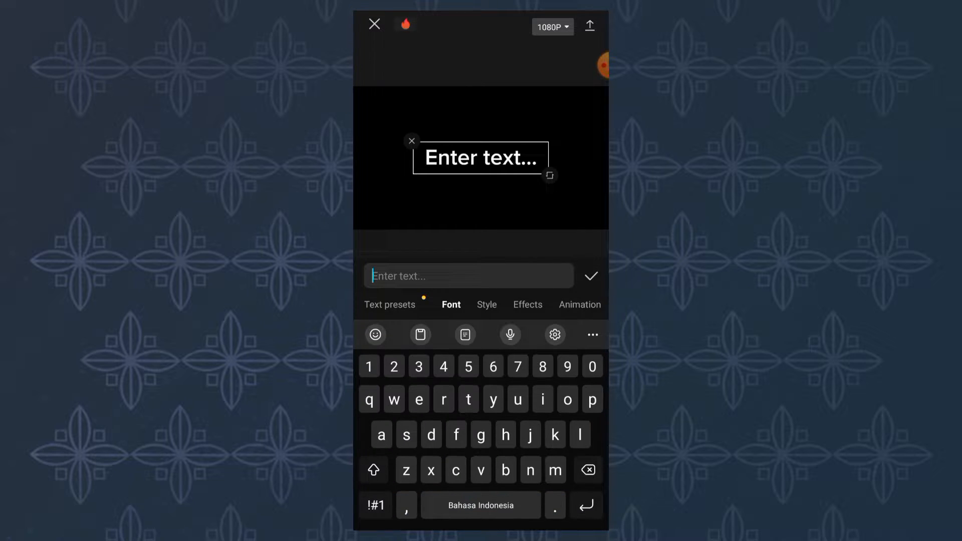
{"action": "left_click", "coordinate": [373, 471]}
{"action": "type", "text": "MUS"}
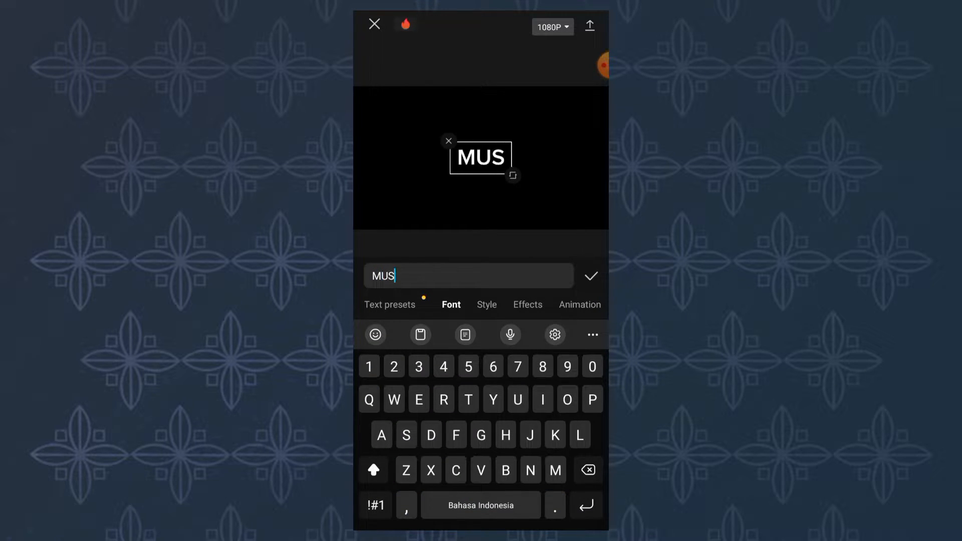
{"action": "type", "text": "IC"}
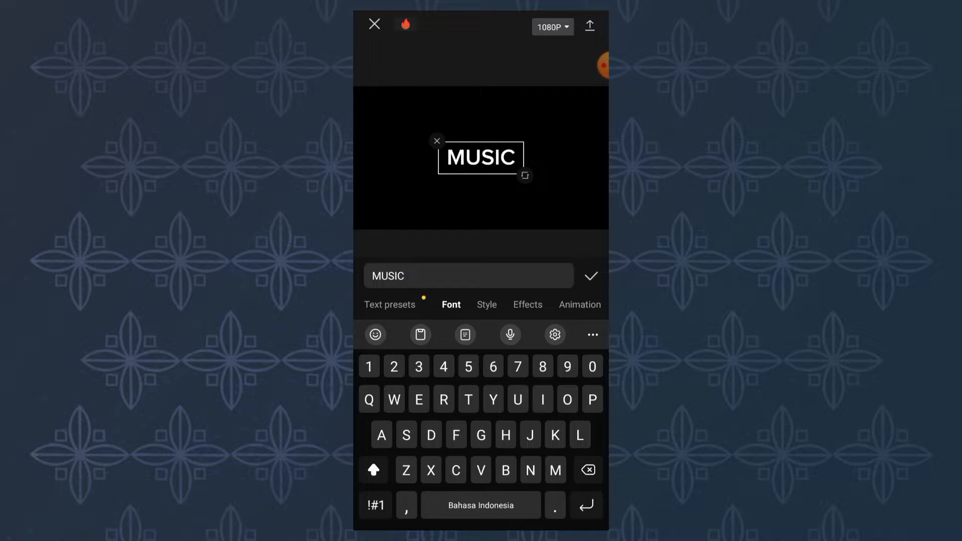
{"action": "left_click", "coordinate": [451, 304]}
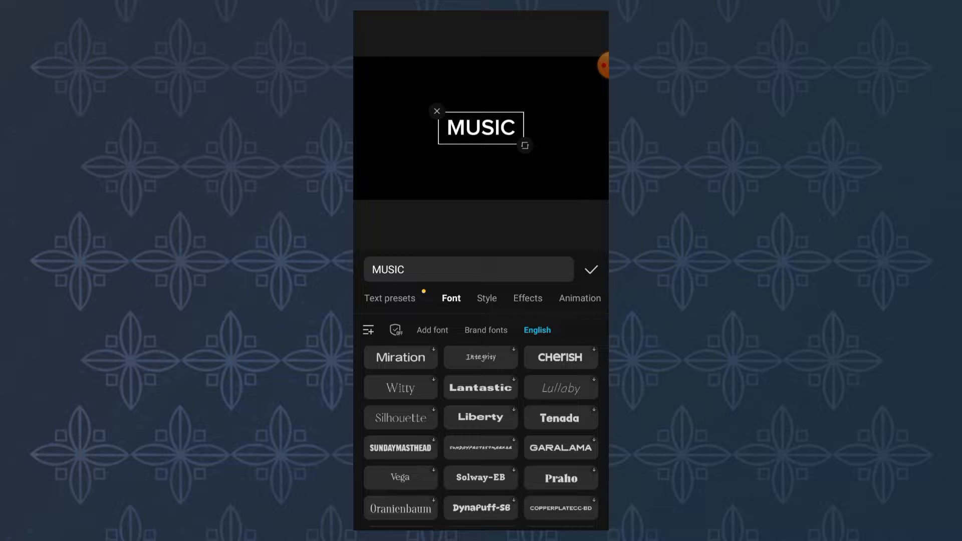
{"action": "scroll", "scroll_direction": "down", "scroll_amount": 3}
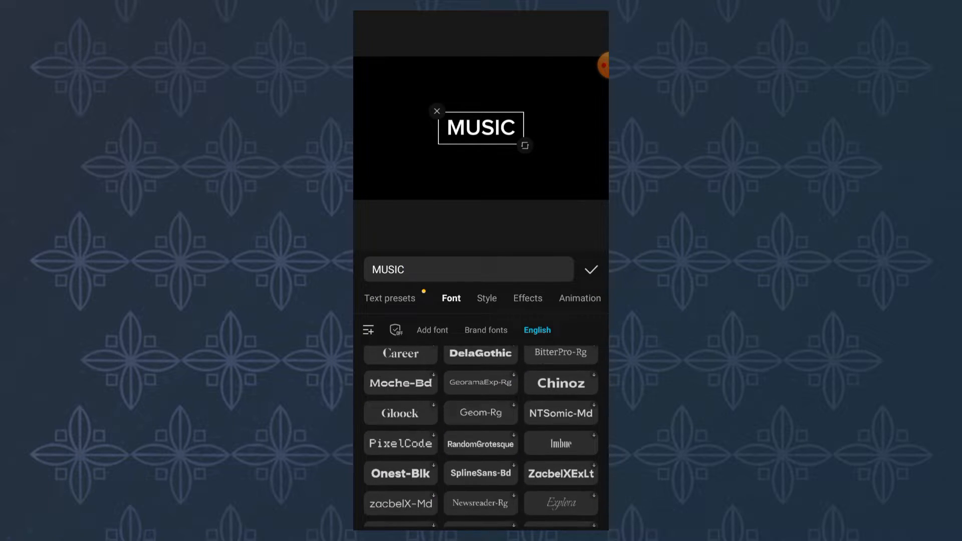
{"action": "scroll", "scroll_direction": "down", "scroll_amount": 3}
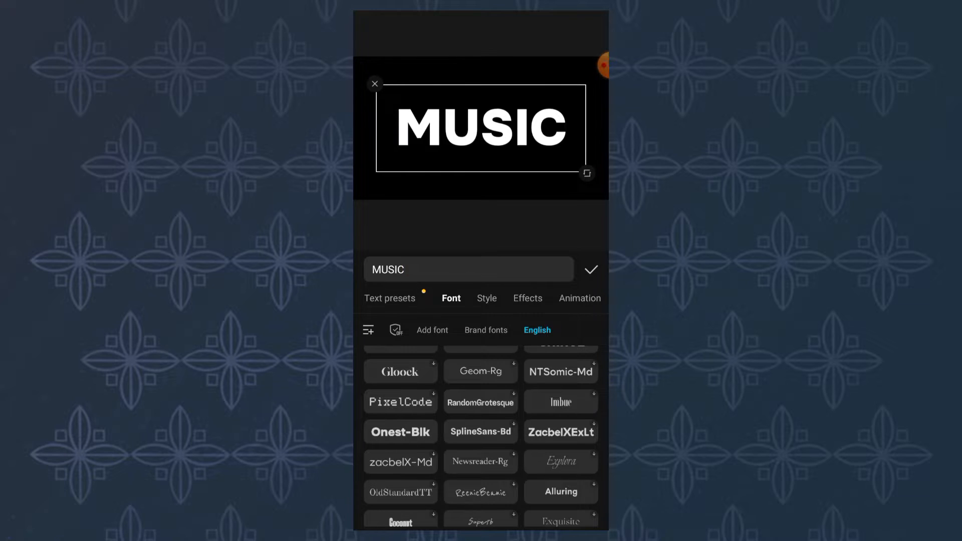
{"action": "left_click", "coordinate": [589, 270]}
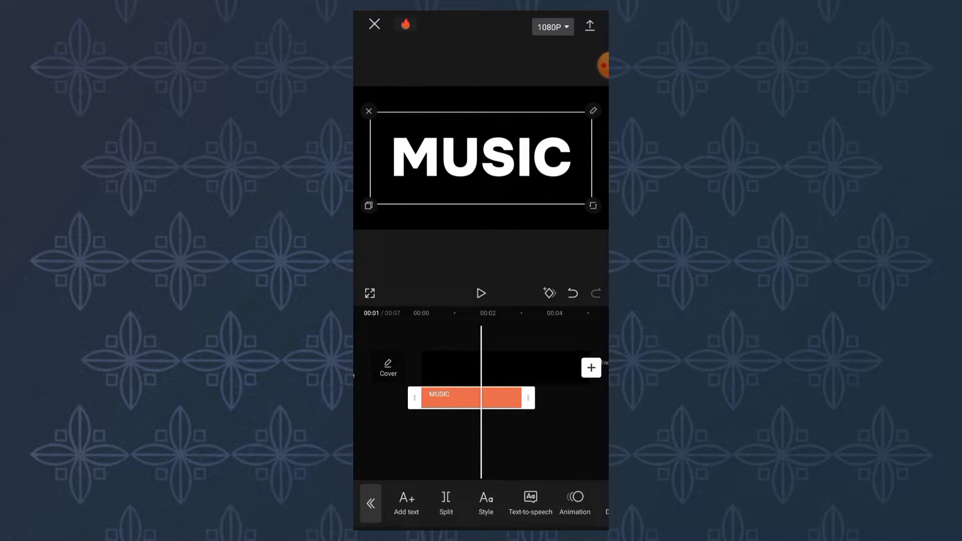
{"action": "scroll", "scroll_direction": "left", "scroll_amount": 3}
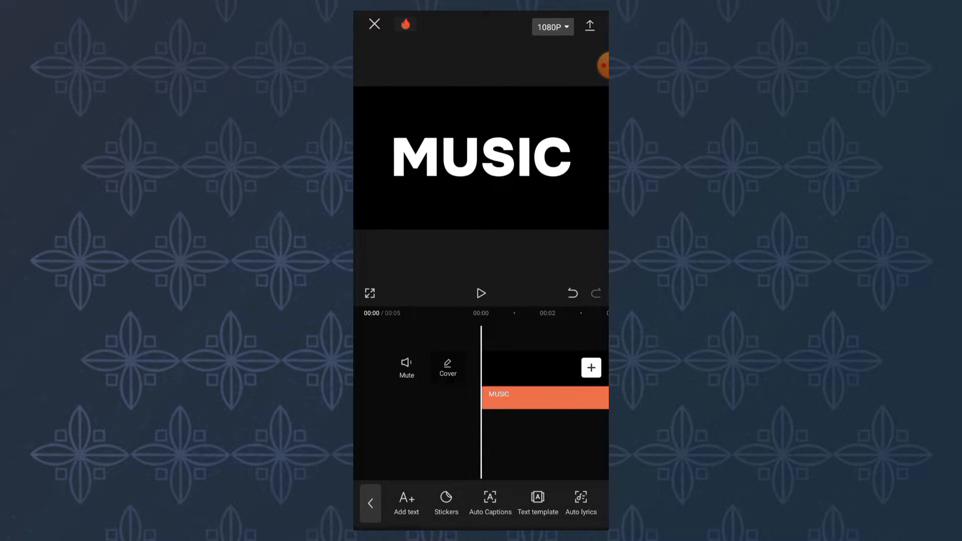
Export the solid white MUSIC title video, then return to the editor.
{"action": "left_click", "coordinate": [589, 26]}
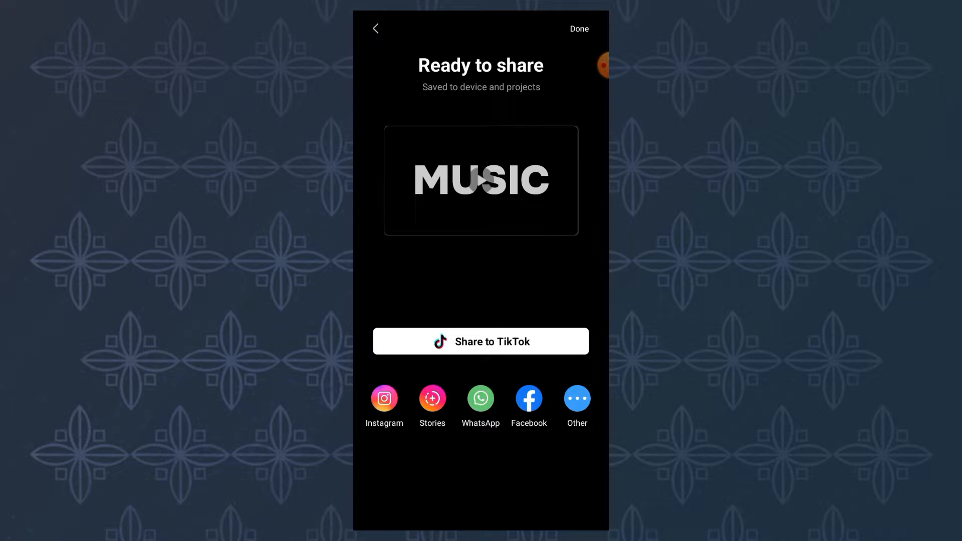
{"action": "left_click", "coordinate": [375, 28]}
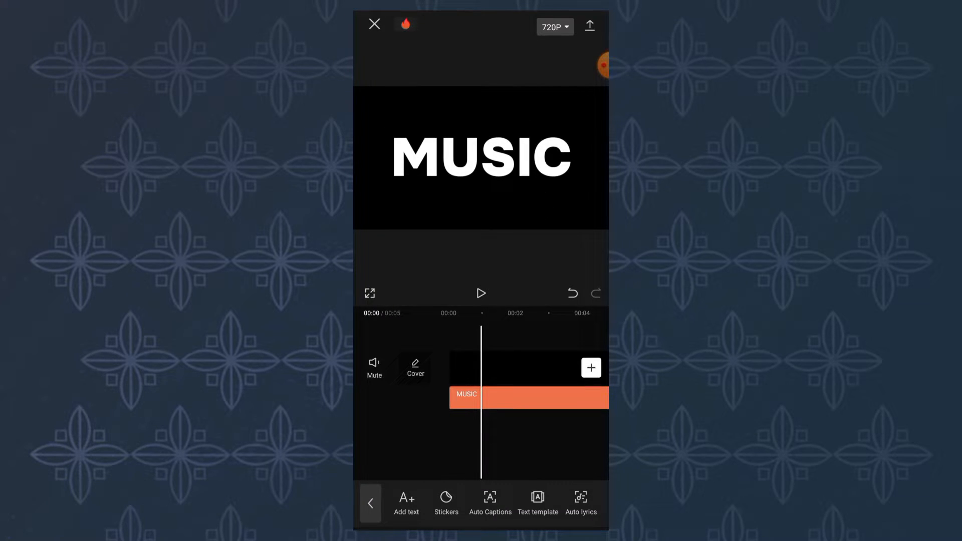
Restyle MUSIC as hollow outline lettering with no fill and a thin white stroke.
{"action": "left_click", "coordinate": [481, 397]}
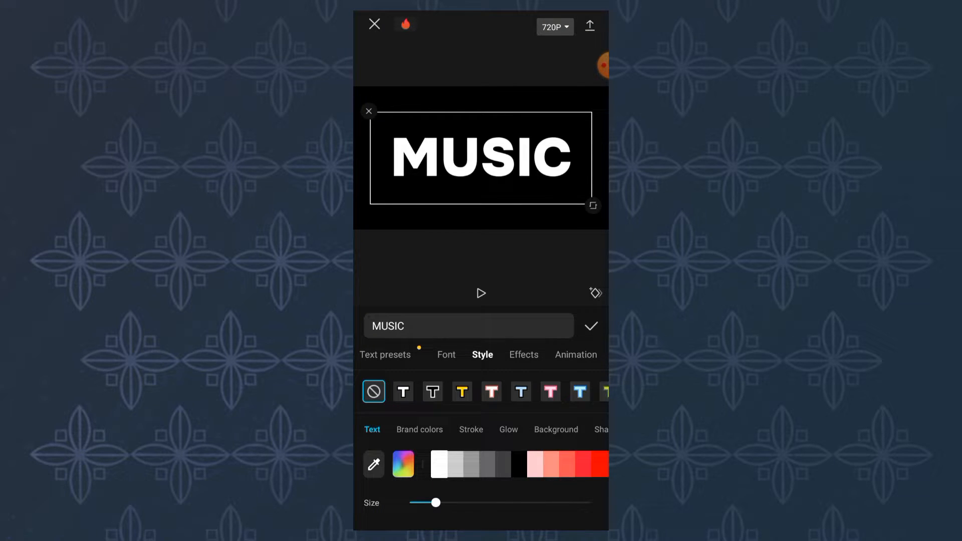
{"action": "left_click", "coordinate": [471, 430]}
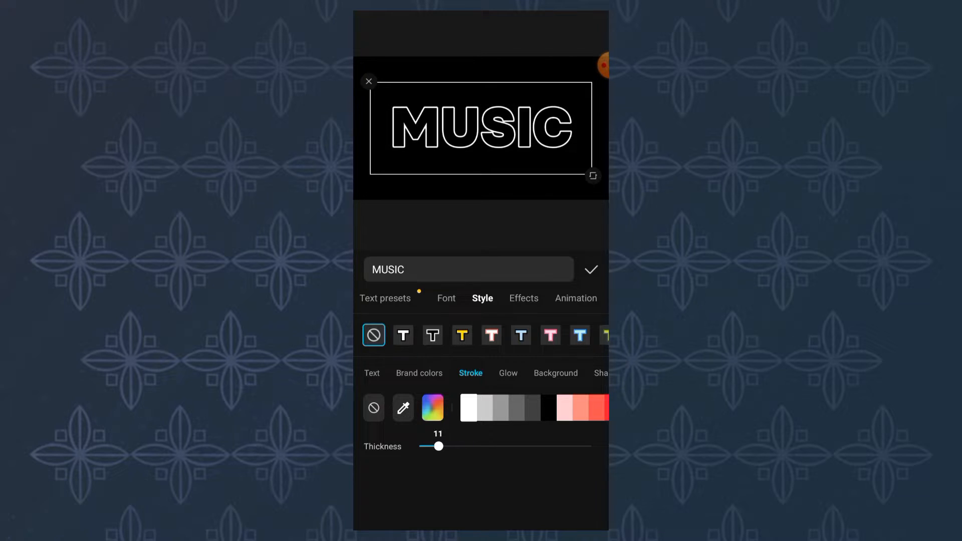
{"action": "left_click_drag", "start_coordinate": [438, 446], "coordinate": [427, 446]}
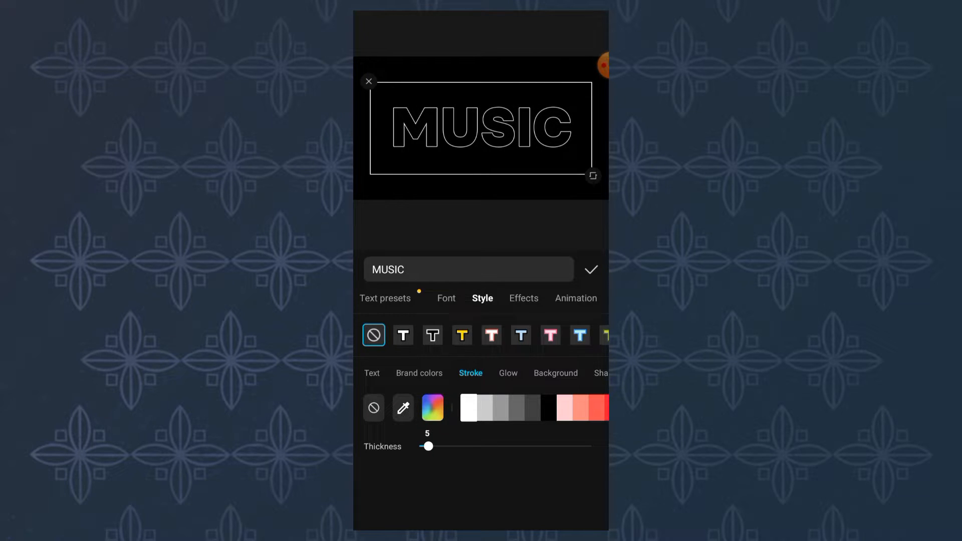
{"action": "left_click", "coordinate": [590, 270]}
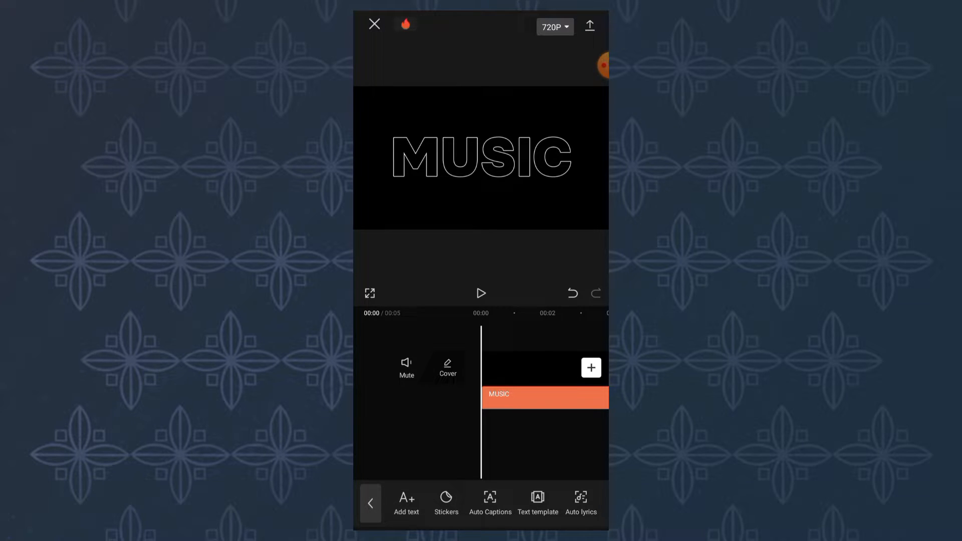
Export the outline MUSIC video and finish back to the projects home screen.
{"action": "left_click", "coordinate": [588, 26]}
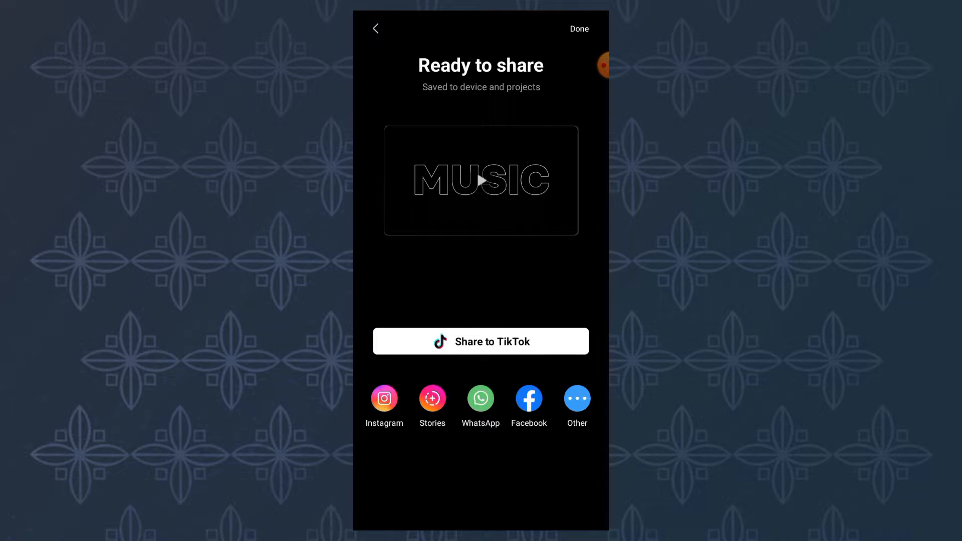
{"action": "left_click", "coordinate": [578, 29]}
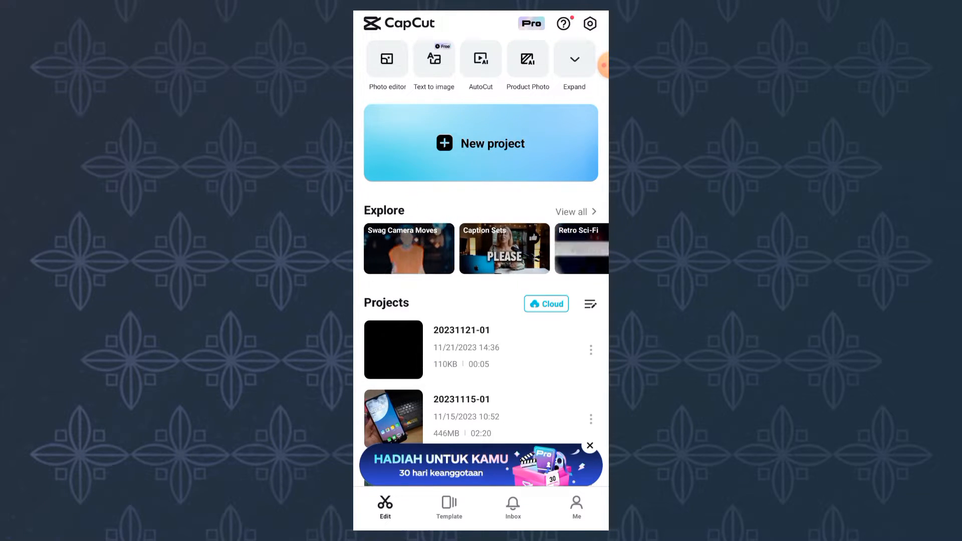
Create a project from the woman-in-yellow video and add both MUSIC videos as overlays.
{"action": "left_click", "coordinate": [480, 143]}
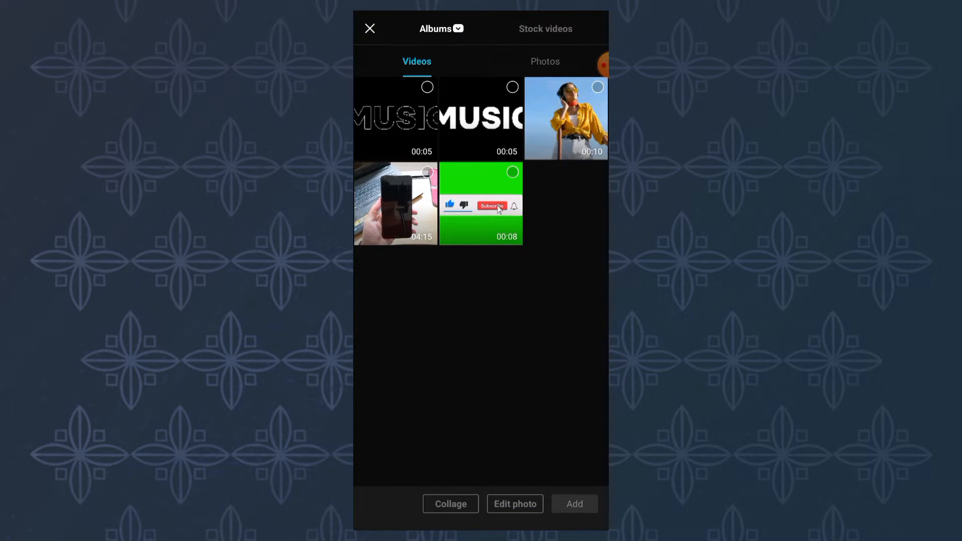
{"action": "left_click", "coordinate": [566, 118]}
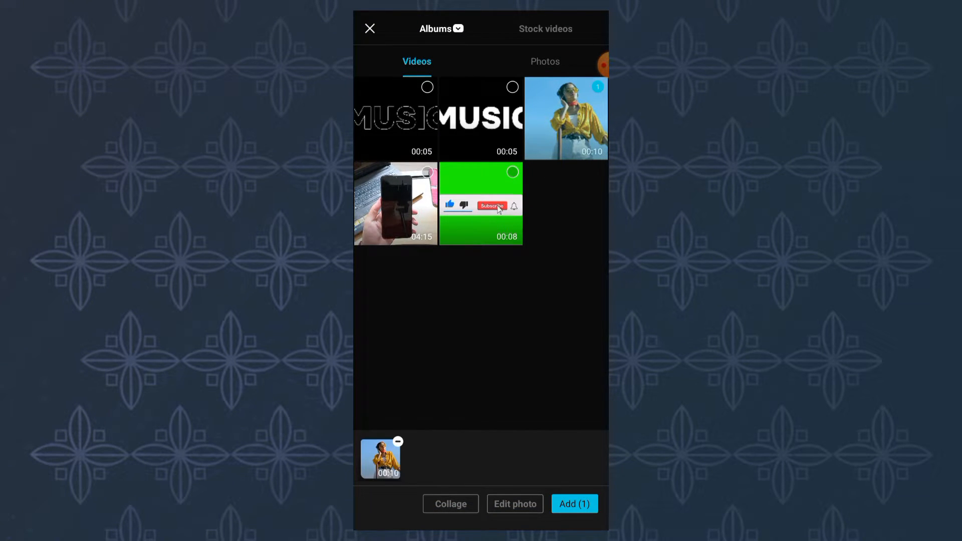
{"action": "left_click", "coordinate": [573, 503]}
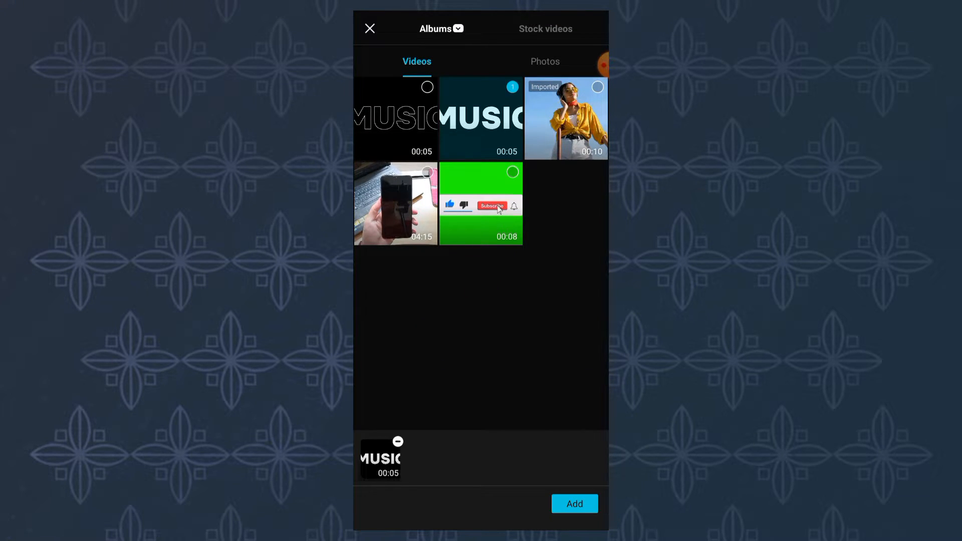
{"action": "left_click", "coordinate": [396, 118]}
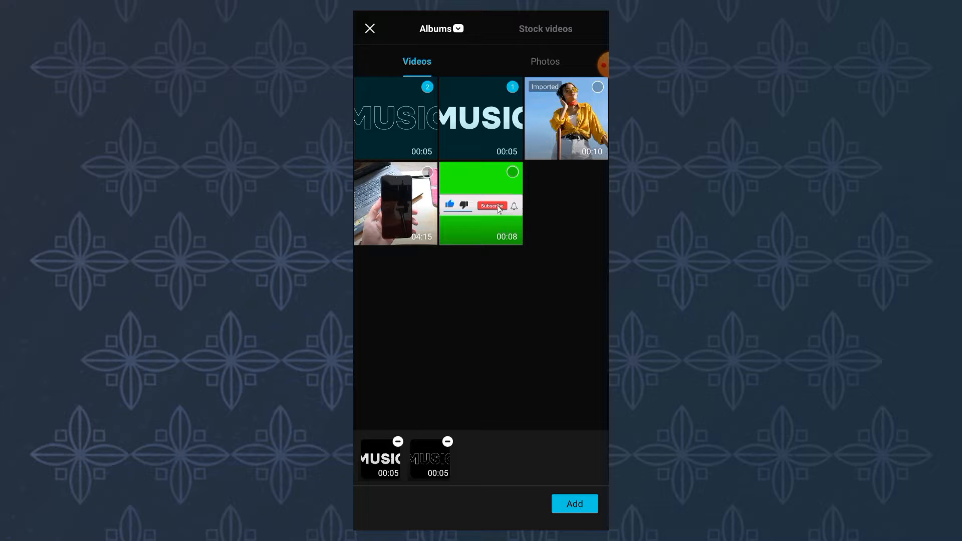
{"action": "left_click", "coordinate": [574, 503]}
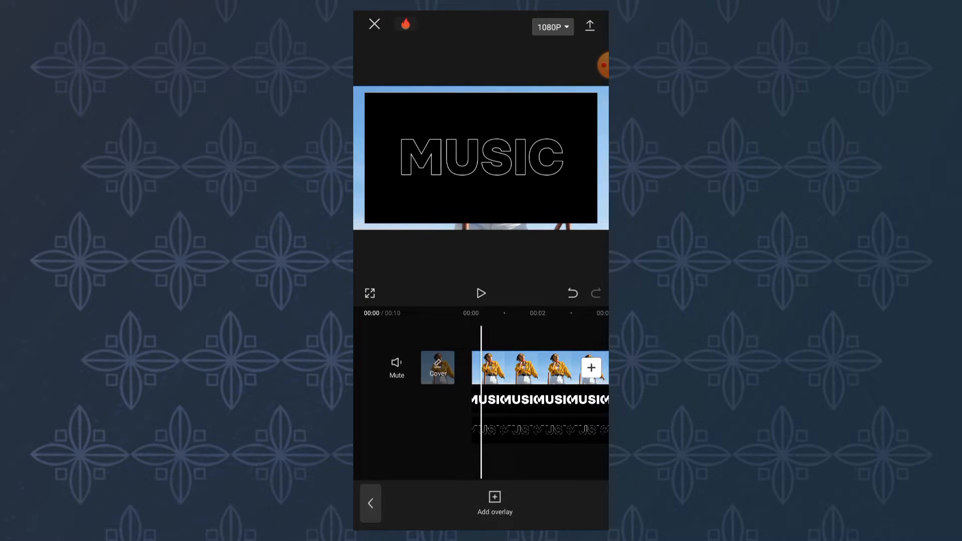
Apply a blend mode to the solid MUSIC overlay so its black background becomes transparent.
{"action": "left_click", "coordinate": [525, 399]}
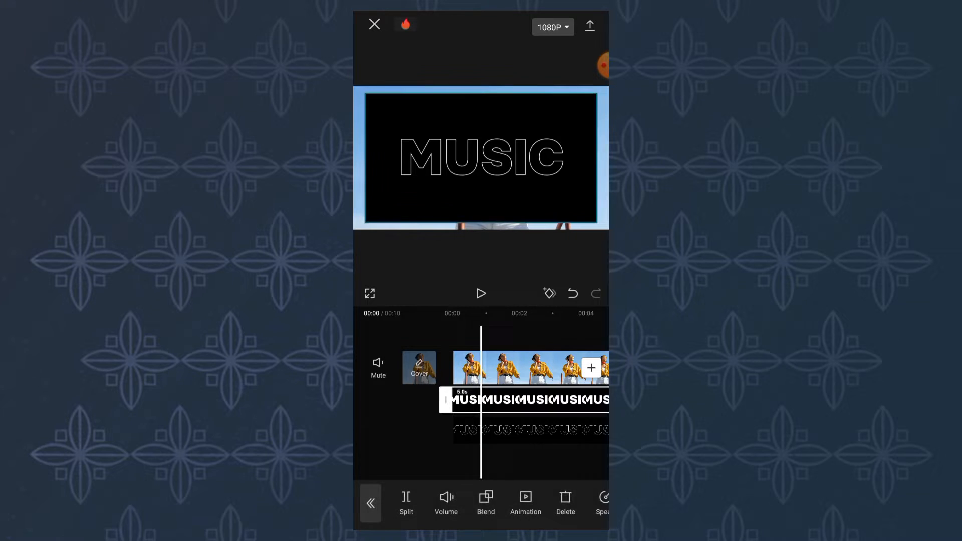
{"action": "left_click", "coordinate": [485, 503]}
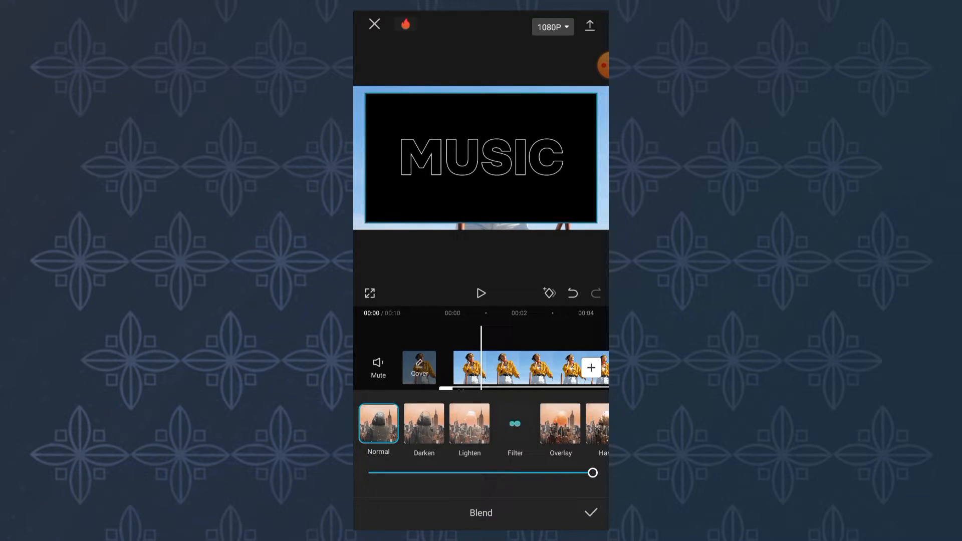
{"action": "left_click", "coordinate": [590, 513]}
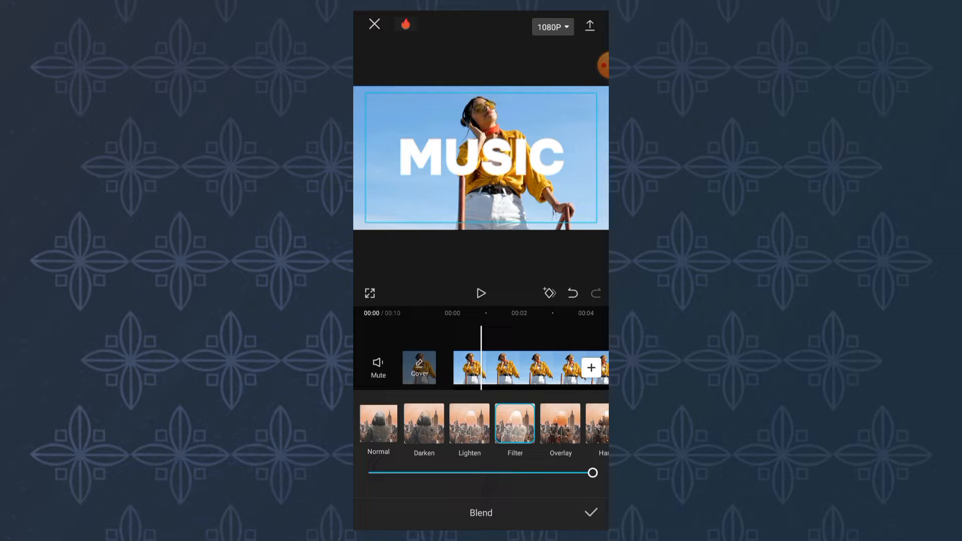
{"action": "left_click", "coordinate": [589, 512]}
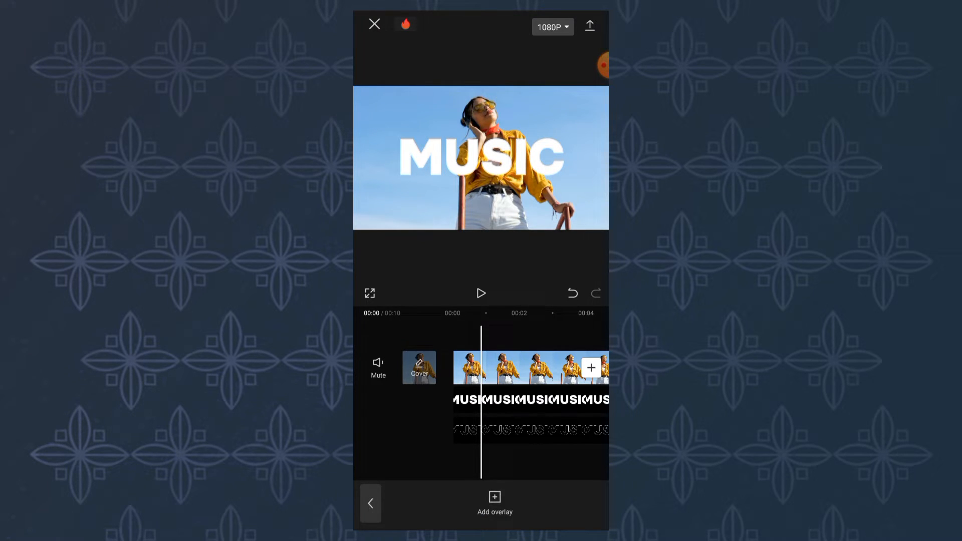
{"action": "left_click", "coordinate": [525, 399]}
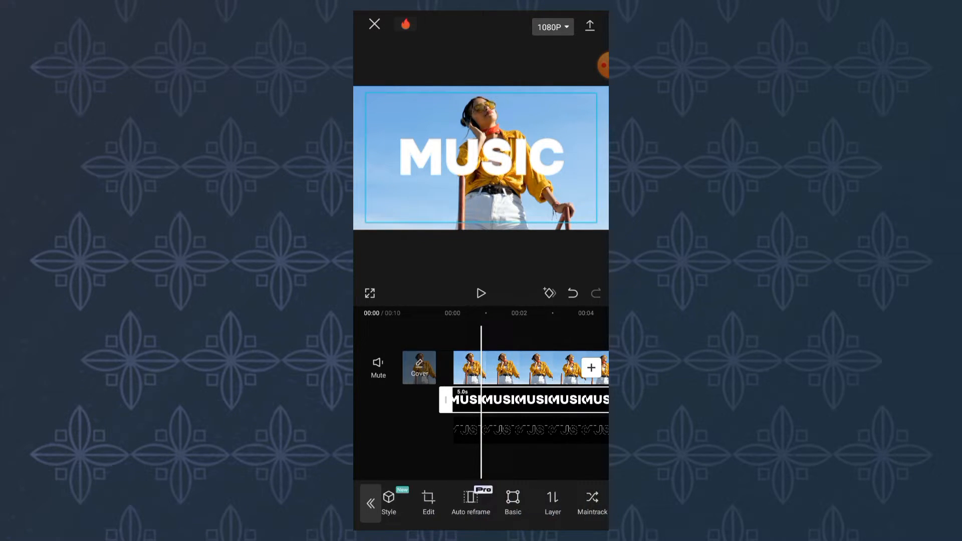
Scale up the outline MUSIC overlay to ring just outside the filled letters and confirm in Basic.
{"action": "left_click", "coordinate": [512, 503]}
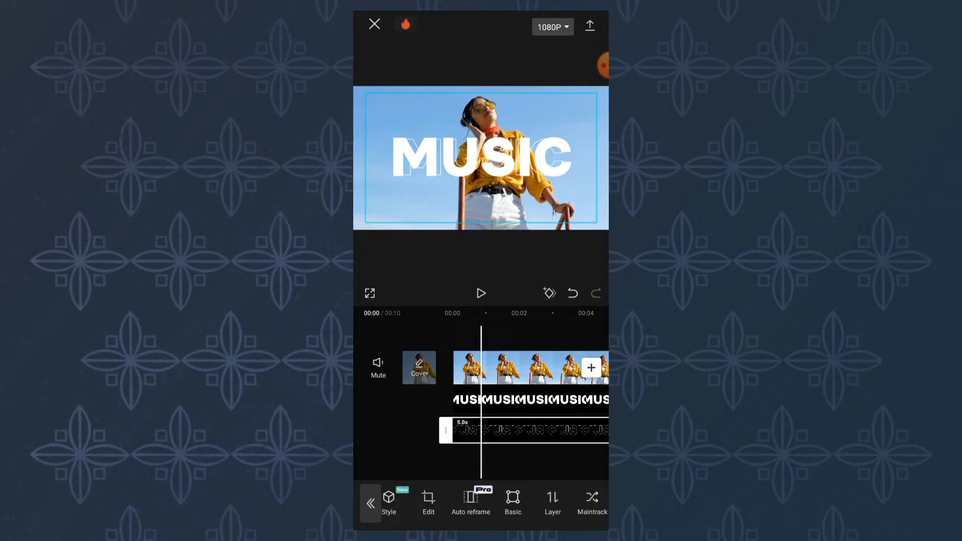
{"action": "left_click", "coordinate": [513, 502]}
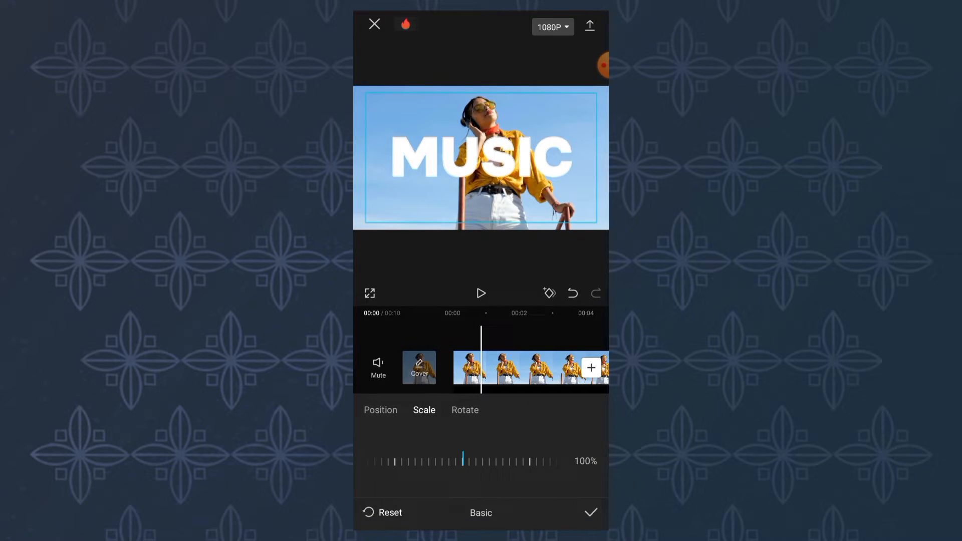
{"action": "left_click", "coordinate": [588, 512]}
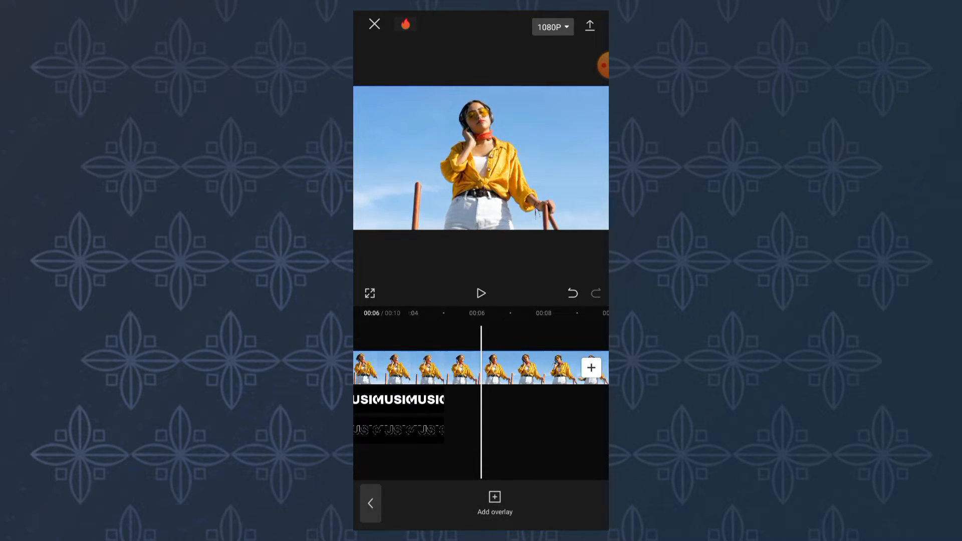
Stretch the filled and outline MUSIC overlays to 00:10, spanning the full woman clip.
{"action": "left_click", "coordinate": [399, 399]}
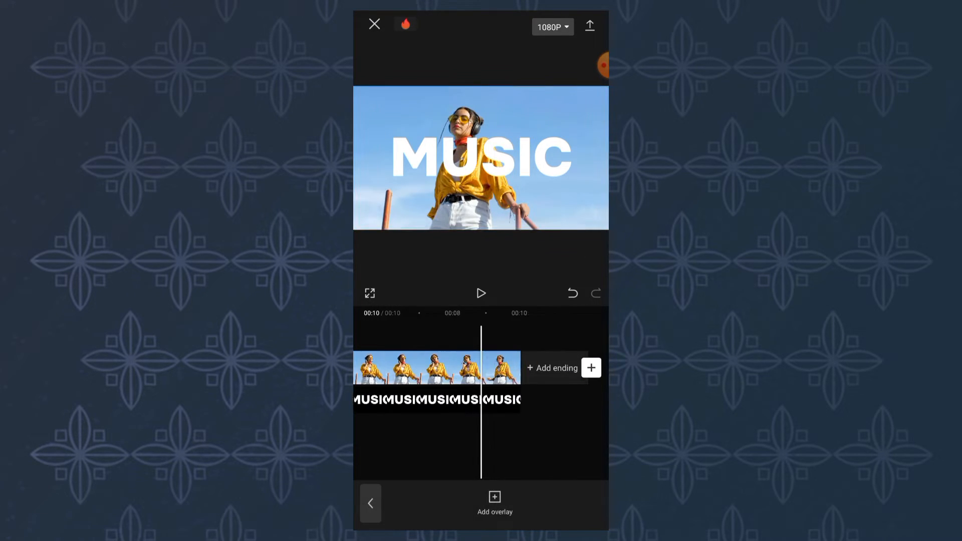
{"action": "left_click", "coordinate": [435, 380]}
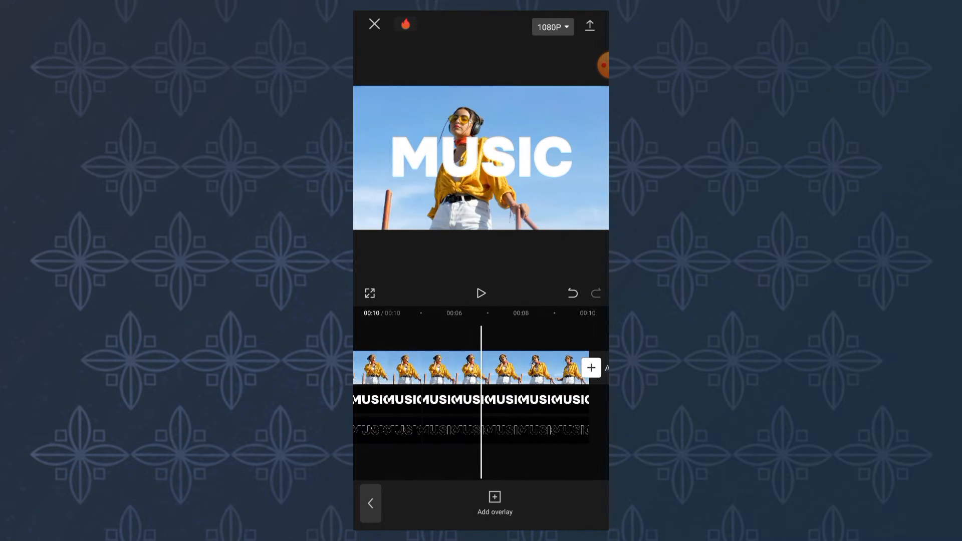
{"action": "left_click", "coordinate": [429, 368]}
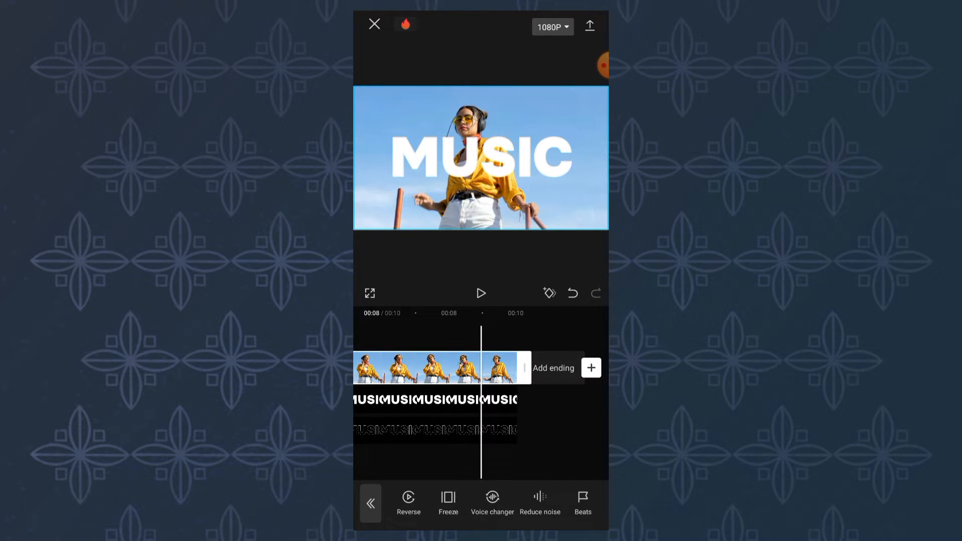
{"action": "scroll", "scroll_direction": "left", "scroll_amount": 3}
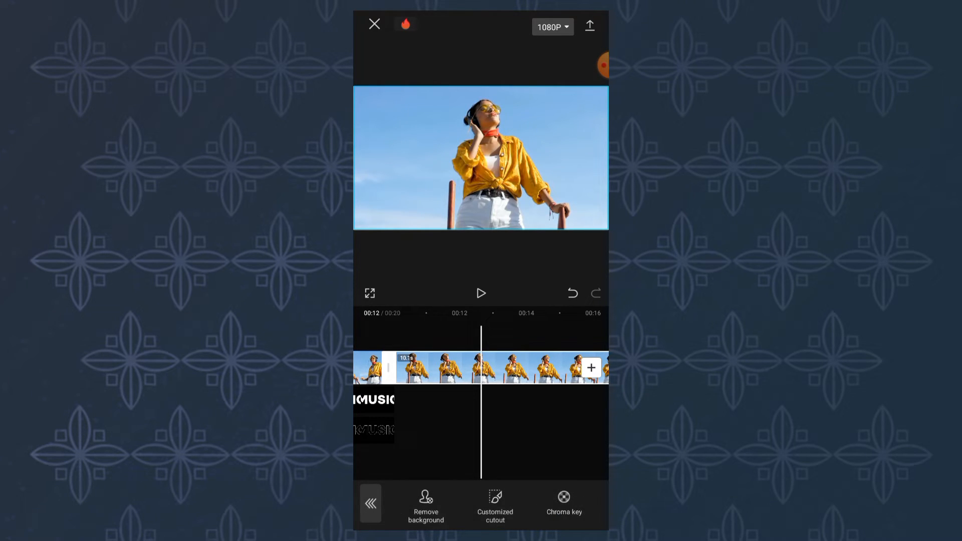
Duplicate the woman clip as an overlay with background removed, standing in front of the text.
{"action": "left_click", "coordinate": [426, 507]}
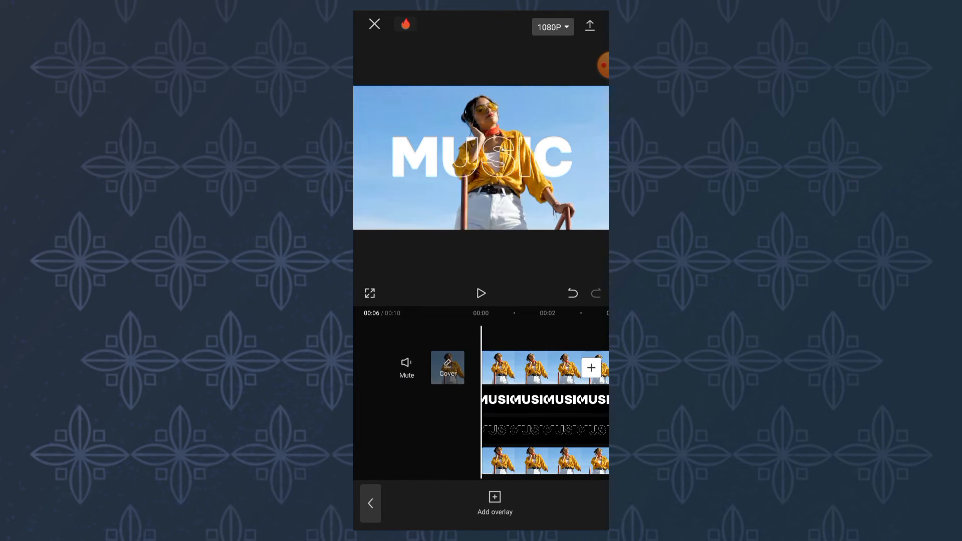
Move the filled MUSIC text overlay to layer position 2 so the woman cutout sits in front.
{"action": "left_click", "coordinate": [481, 293]}
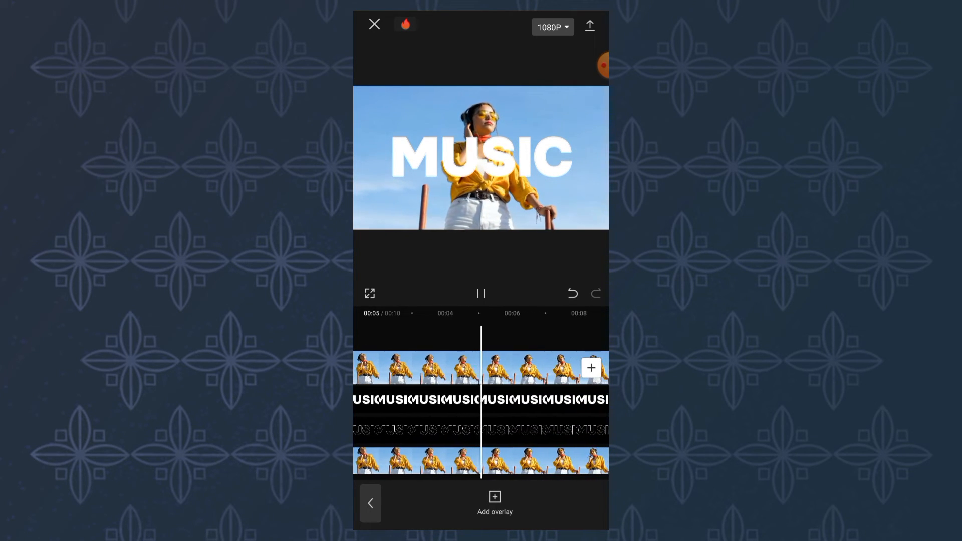
{"action": "left_click", "coordinate": [481, 292]}
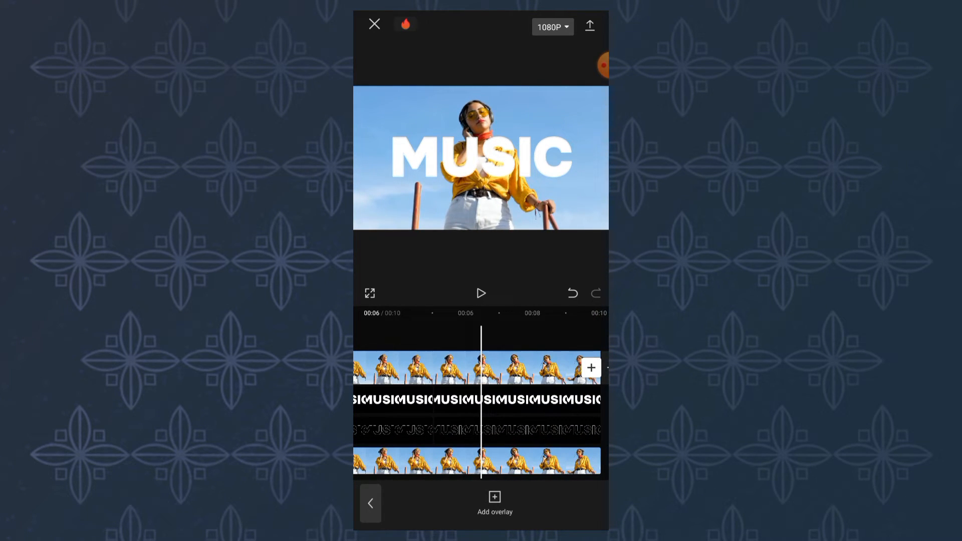
{"action": "left_click", "coordinate": [512, 399]}
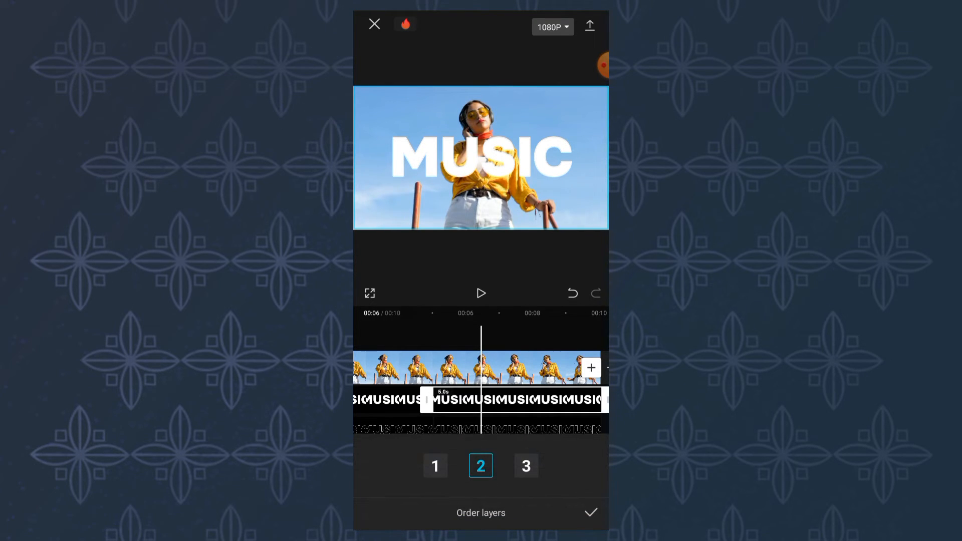
{"action": "left_click", "coordinate": [435, 466]}
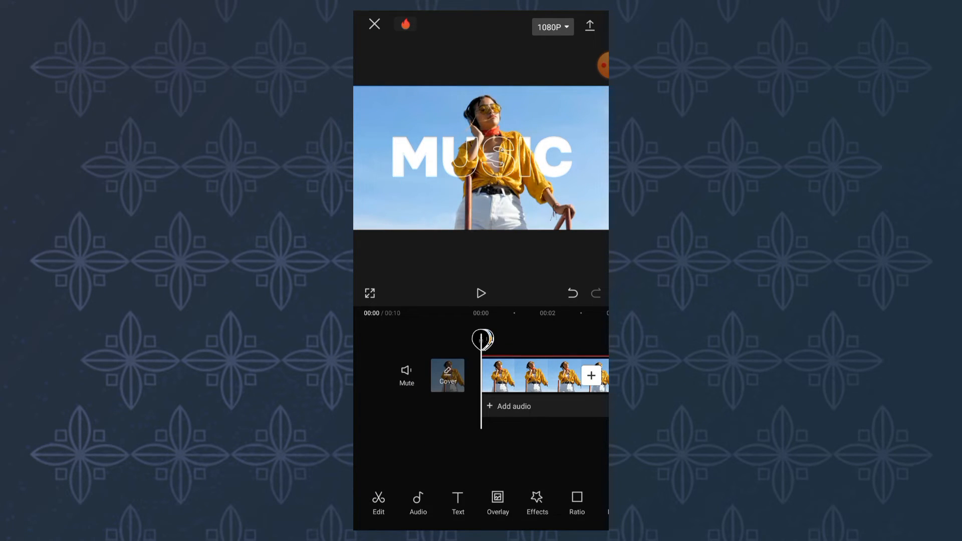
Search the video effects for 'edge glow' and apply the first Edge Glow result.
{"action": "left_click", "coordinate": [536, 503]}
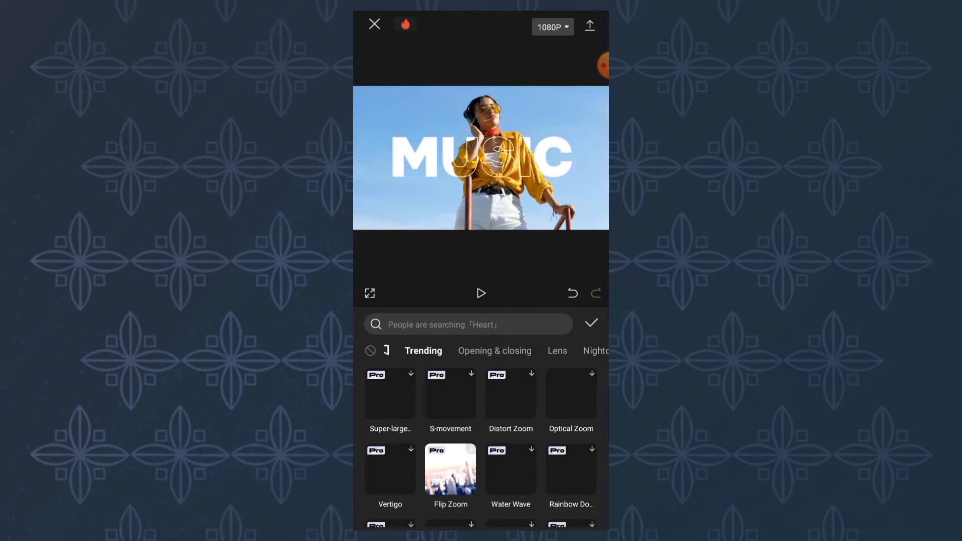
{"action": "left_click", "coordinate": [460, 324]}
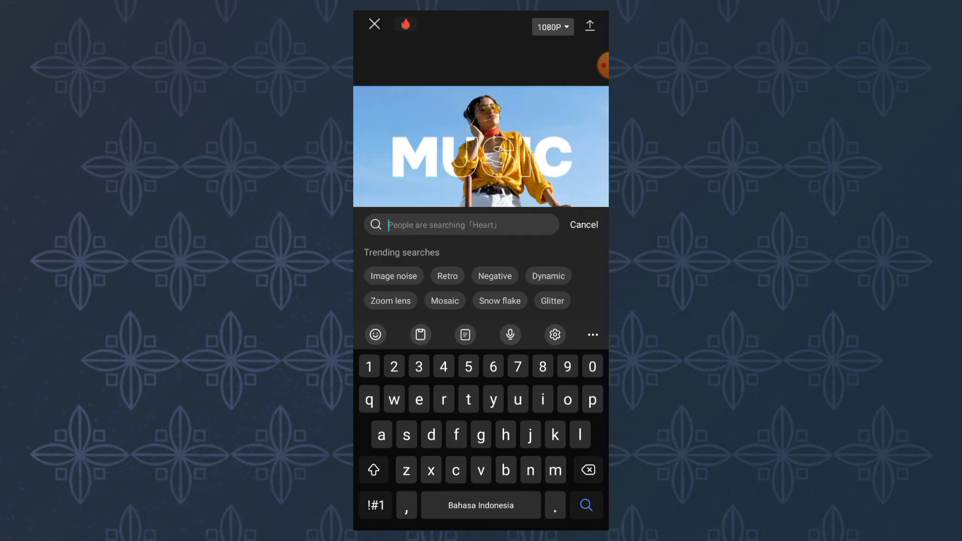
{"action": "type", "text": "edge"}
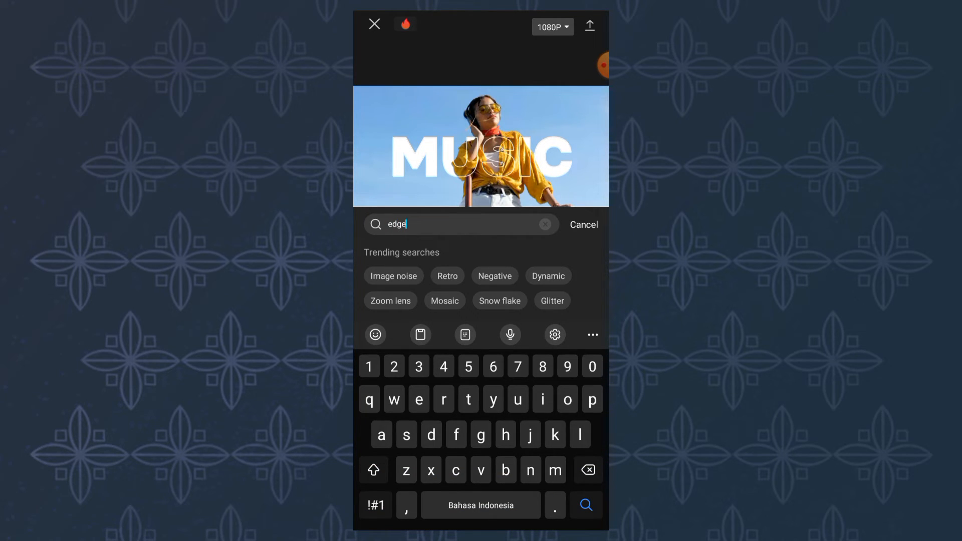
{"action": "type", "text": "glo"}
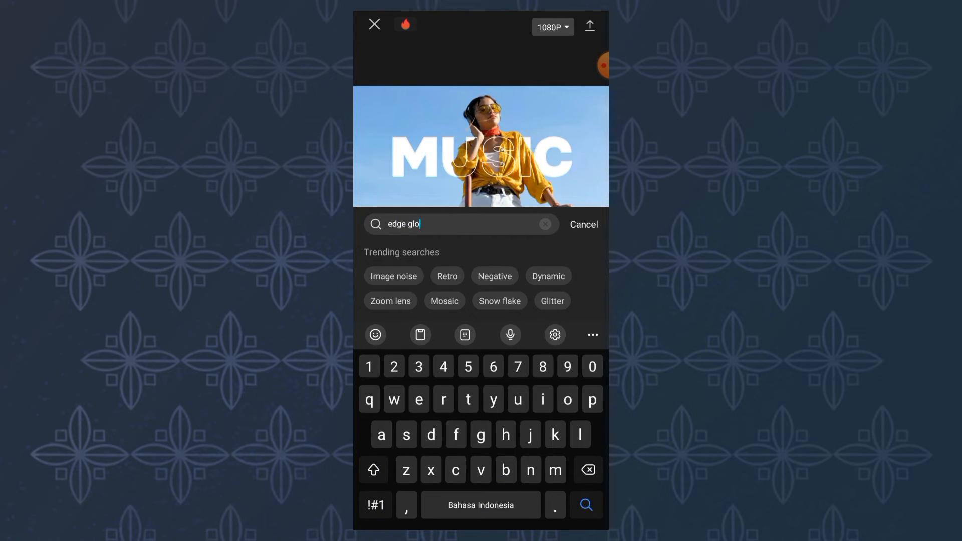
{"action": "left_click", "coordinate": [584, 505]}
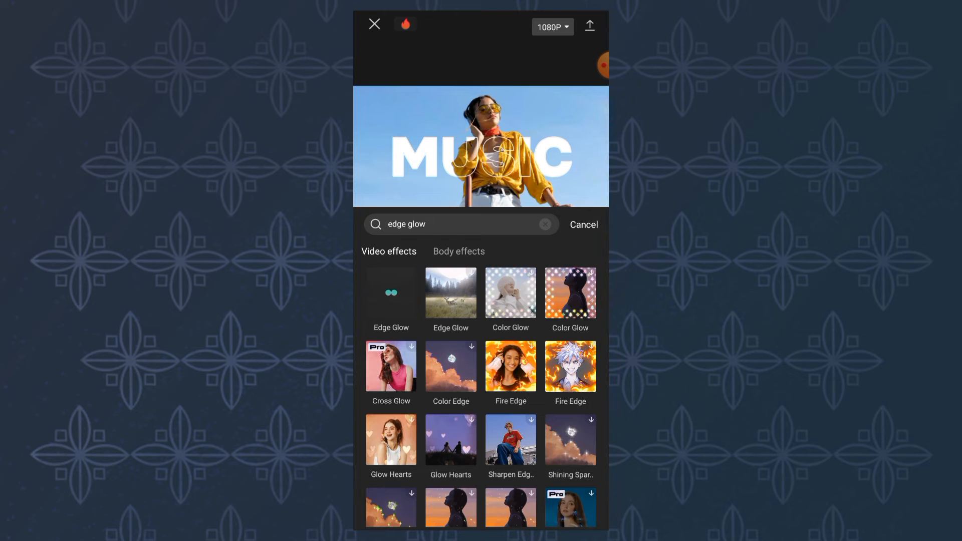
{"action": "left_click", "coordinate": [391, 293]}
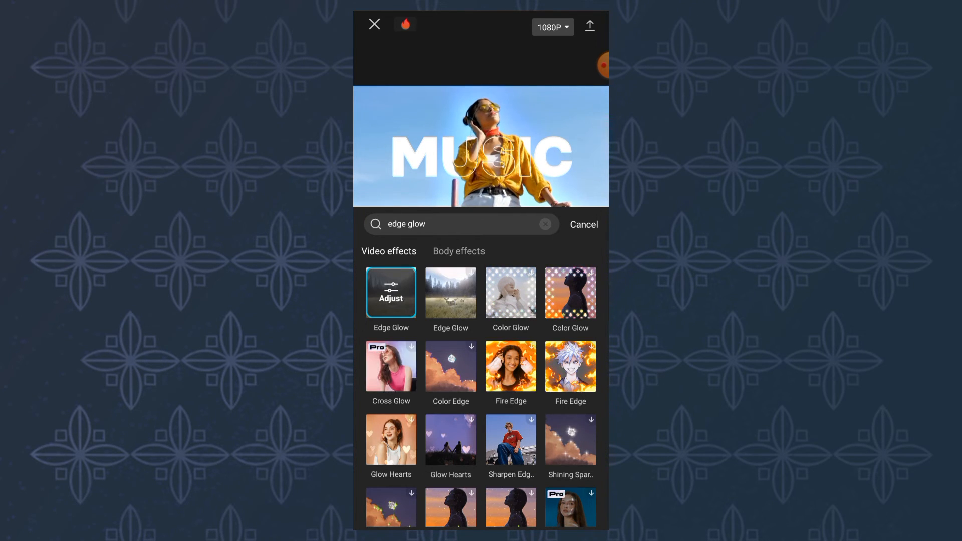
Confirm Edge Glow, retarget it to the outline MUSIC overlay, and play the result.
{"action": "left_click", "coordinate": [583, 224]}
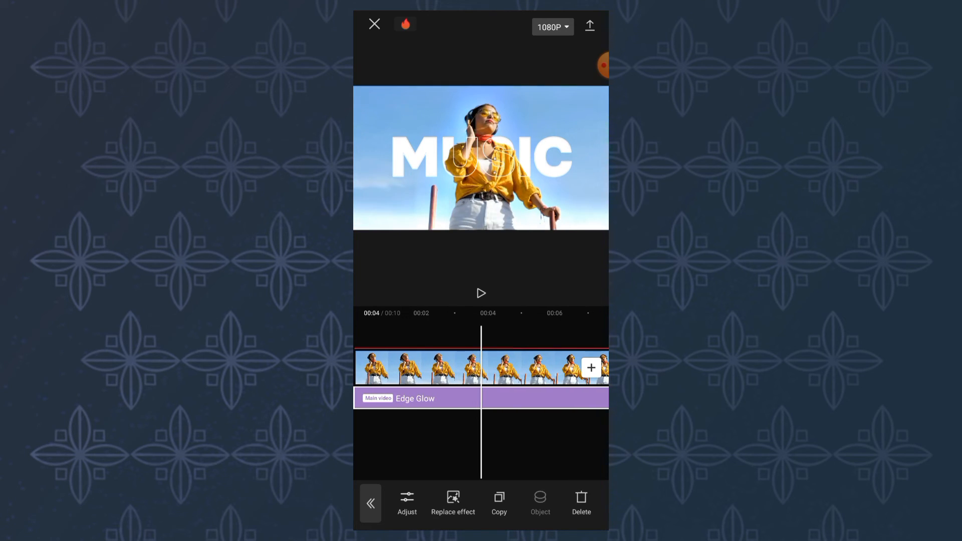
{"action": "left_click", "coordinate": [539, 503]}
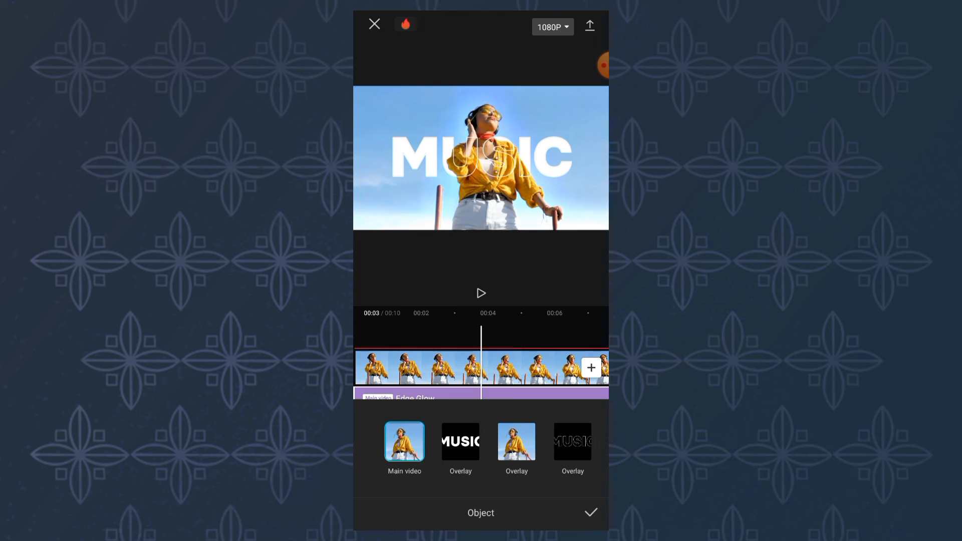
{"action": "left_click", "coordinate": [571, 441]}
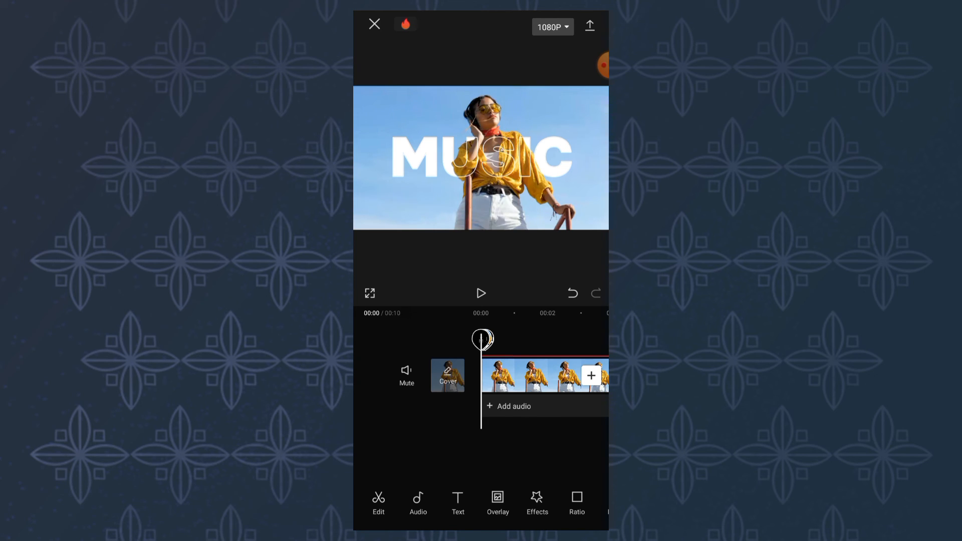
{"action": "left_click", "coordinate": [481, 293]}
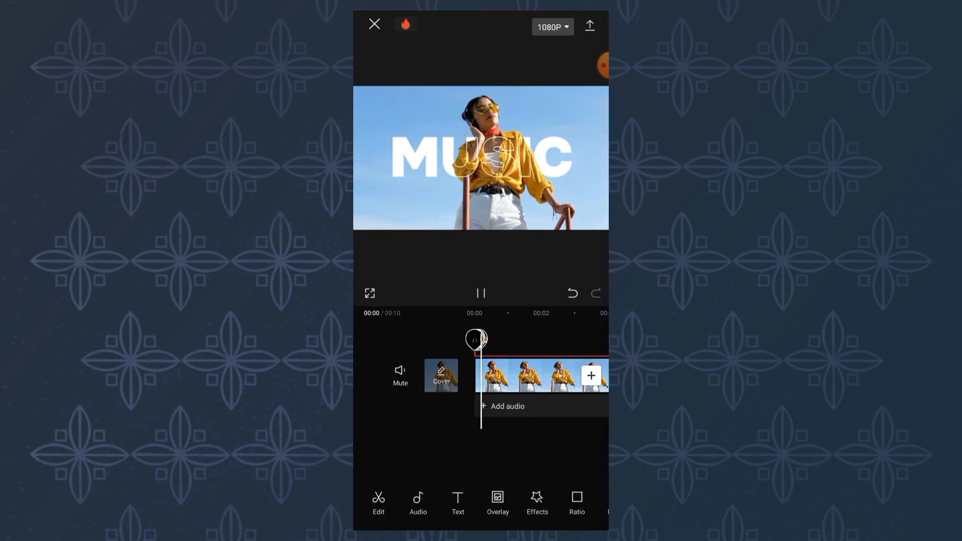